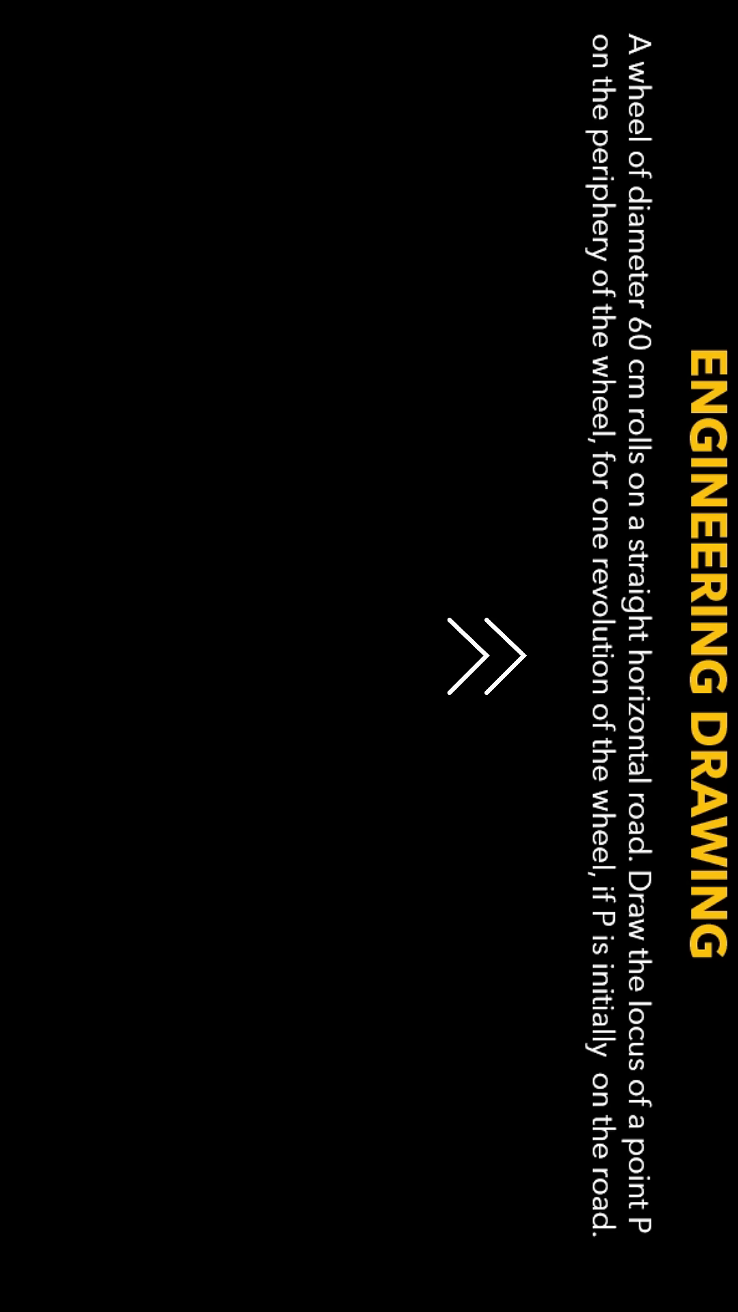
left_click(485, 653)
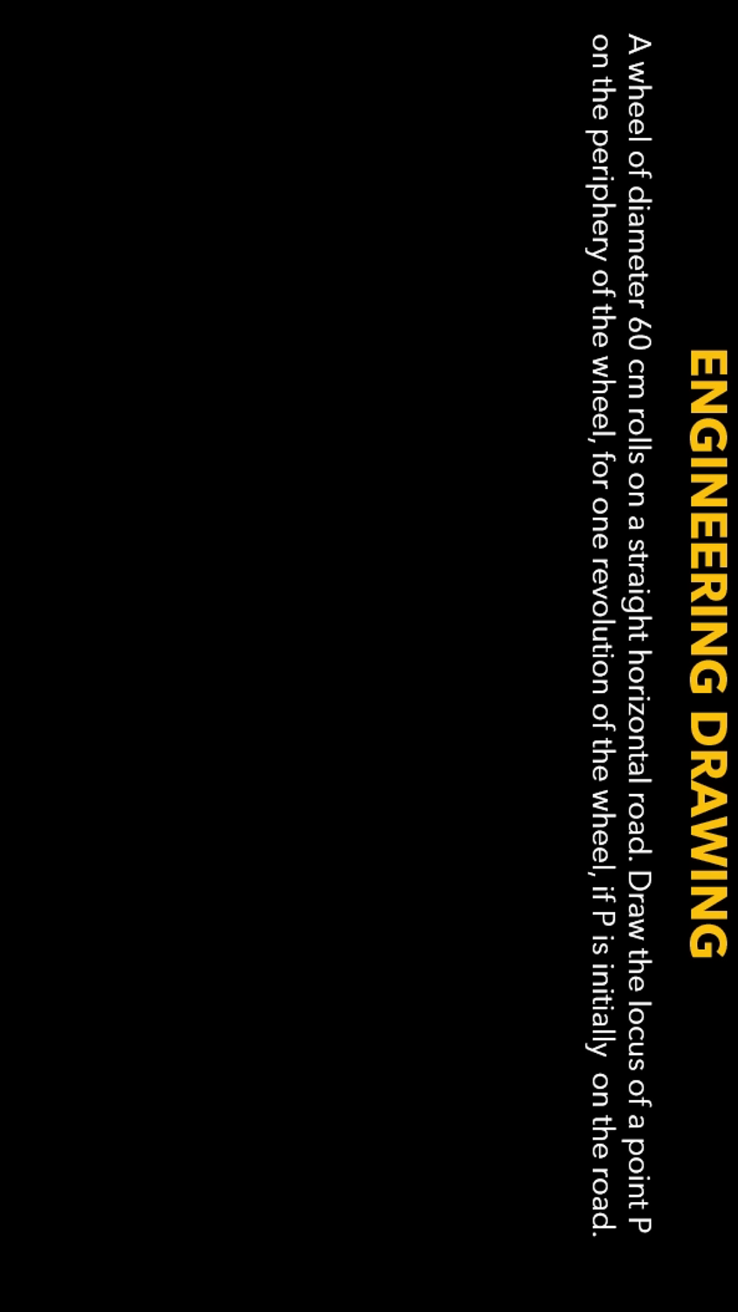